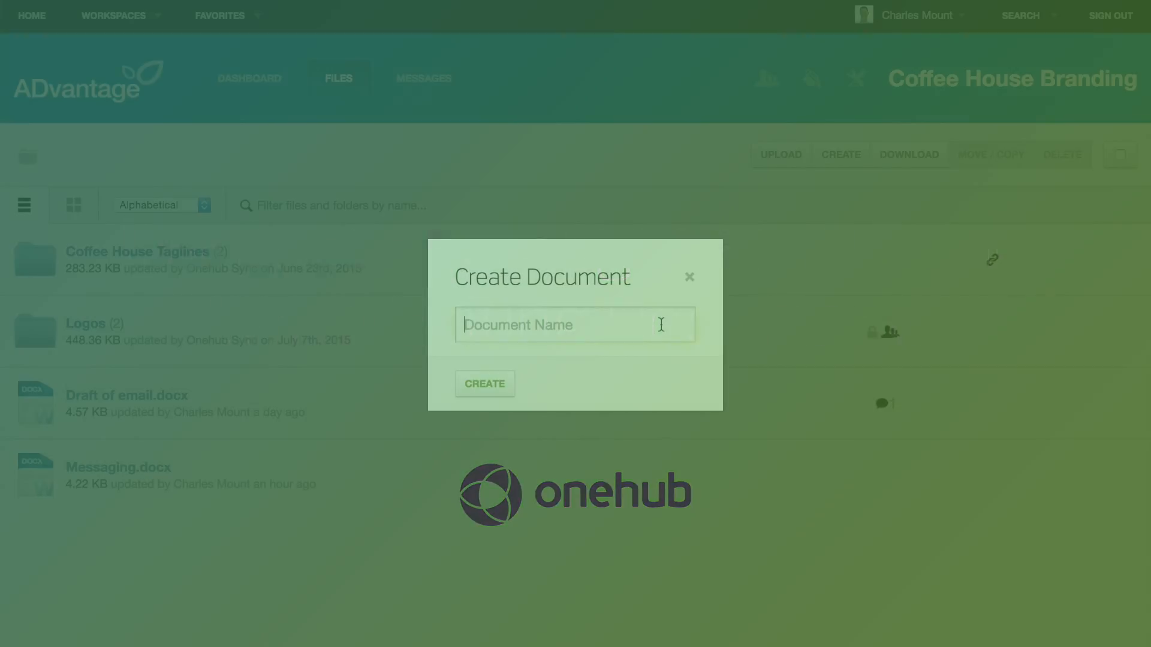
Create a new document named 'Draft of email' in the Coffee House Branding workspace.
{"action": "type", "text": "Draft of ema"}
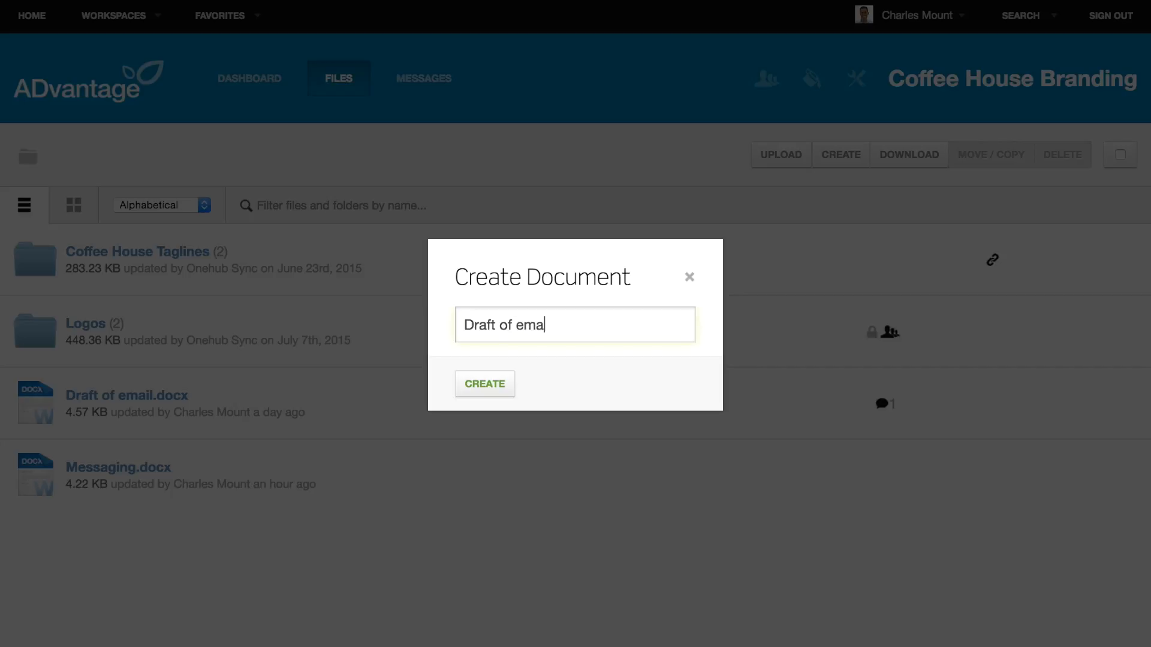
{"action": "left_click", "coordinate": [484, 384]}
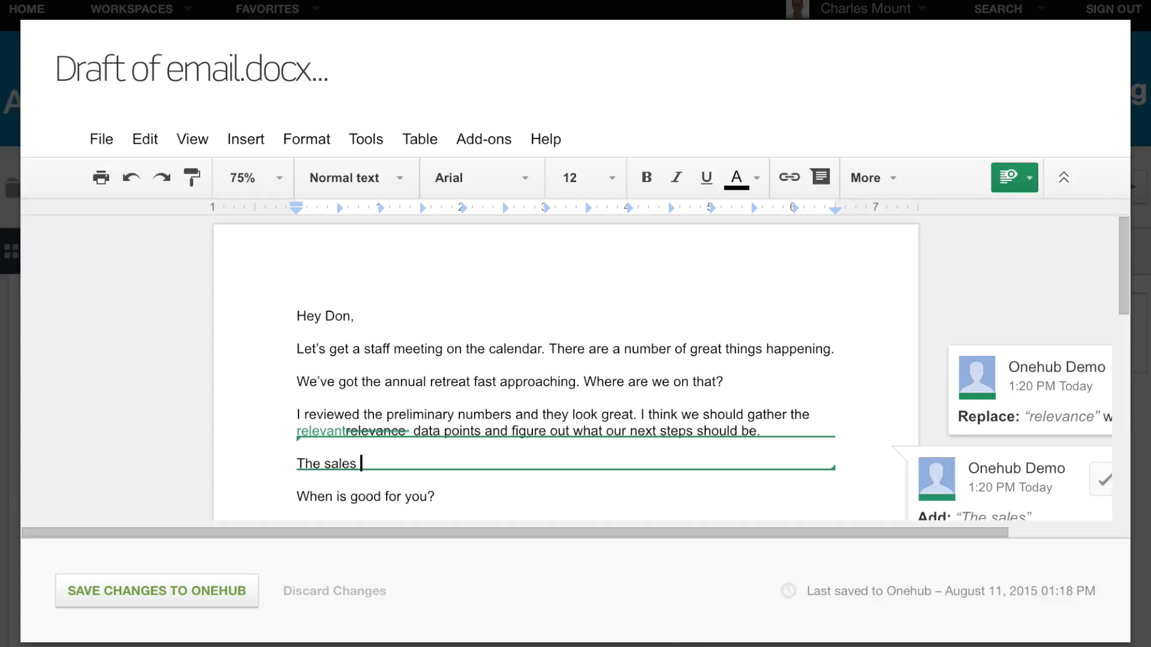
Suggest the sentence ending '...team should also have a presentation.' and save changes to Onehub.
{"action": "type", "text": "team should al"}
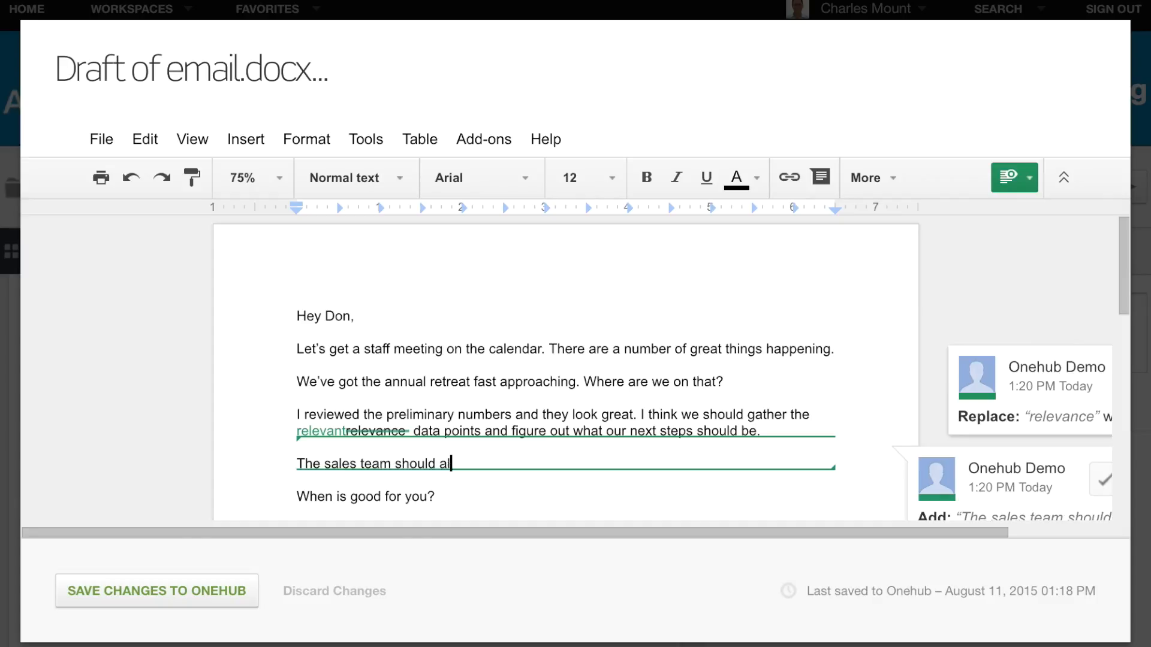
{"action": "type", "text": "so have a presenta"}
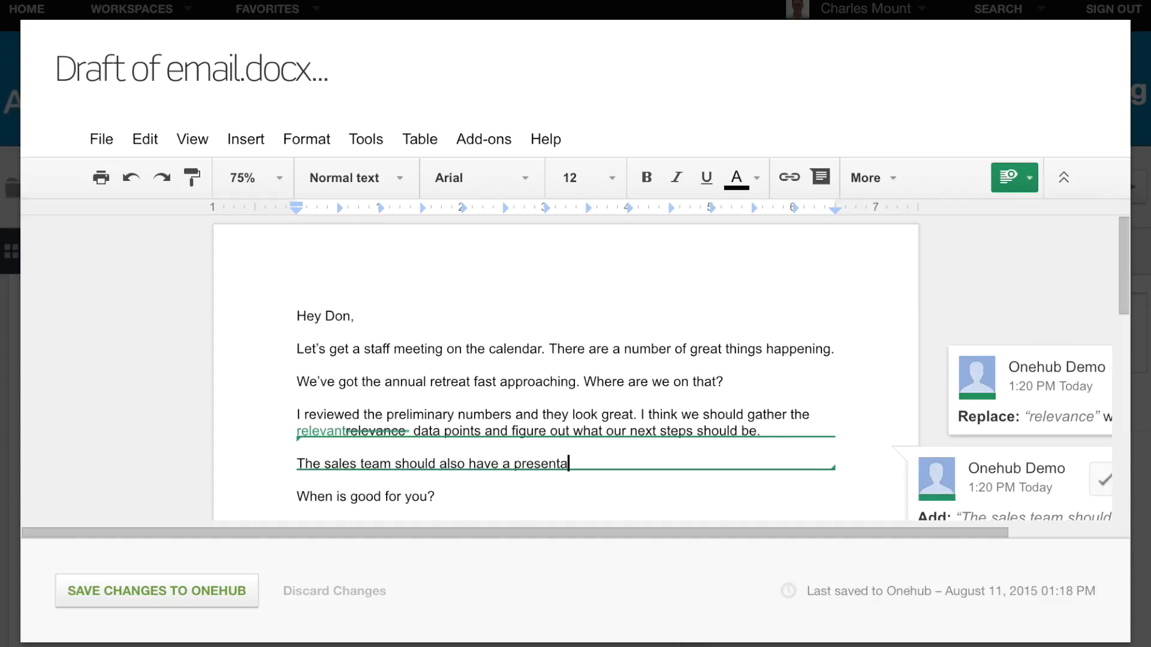
{"action": "type", "text": "tion."}
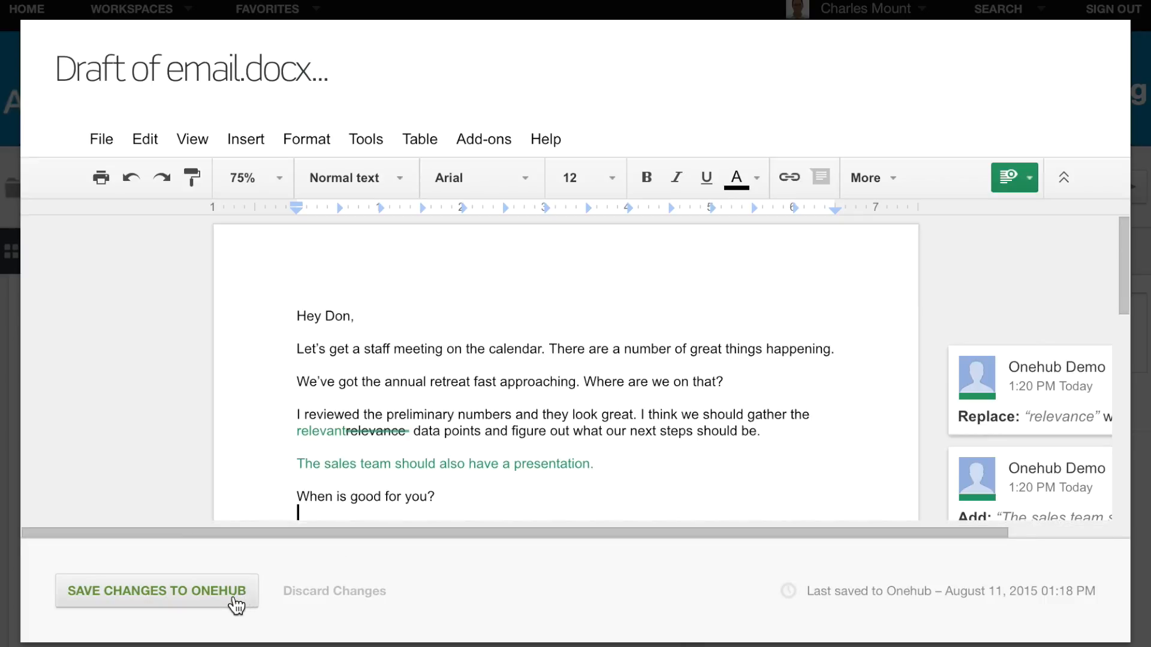
{"action": "left_click", "coordinate": [156, 591]}
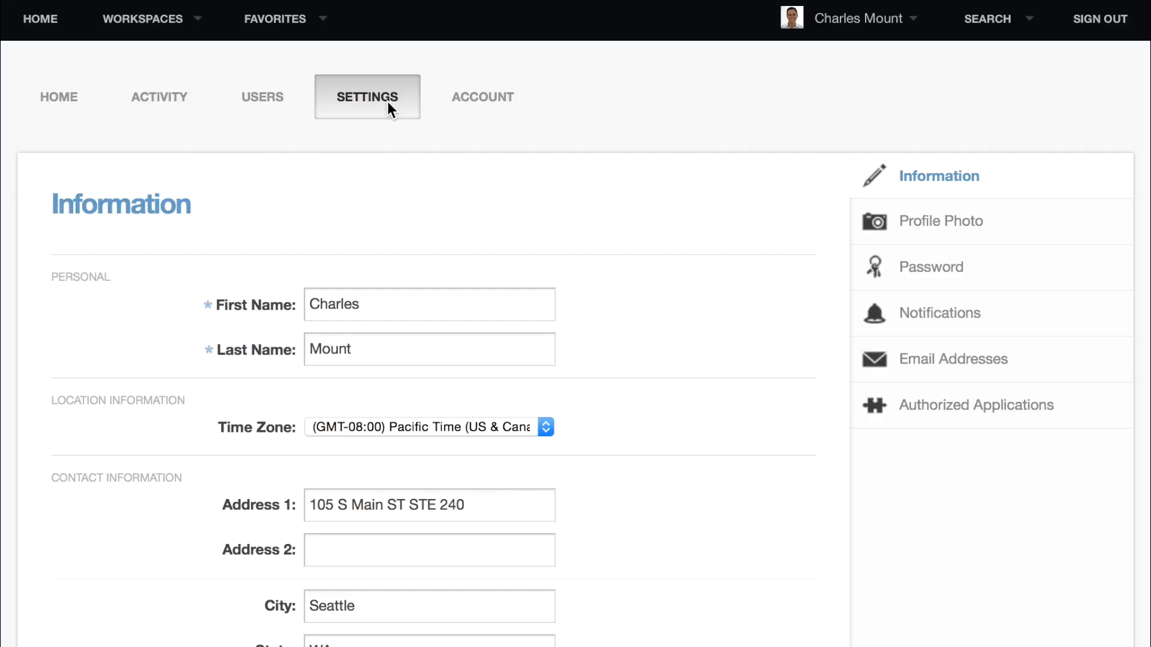
Start connecting a Google account from the Onehub account settings.
{"action": "scroll", "scroll_direction": "down", "scroll_amount": 3}
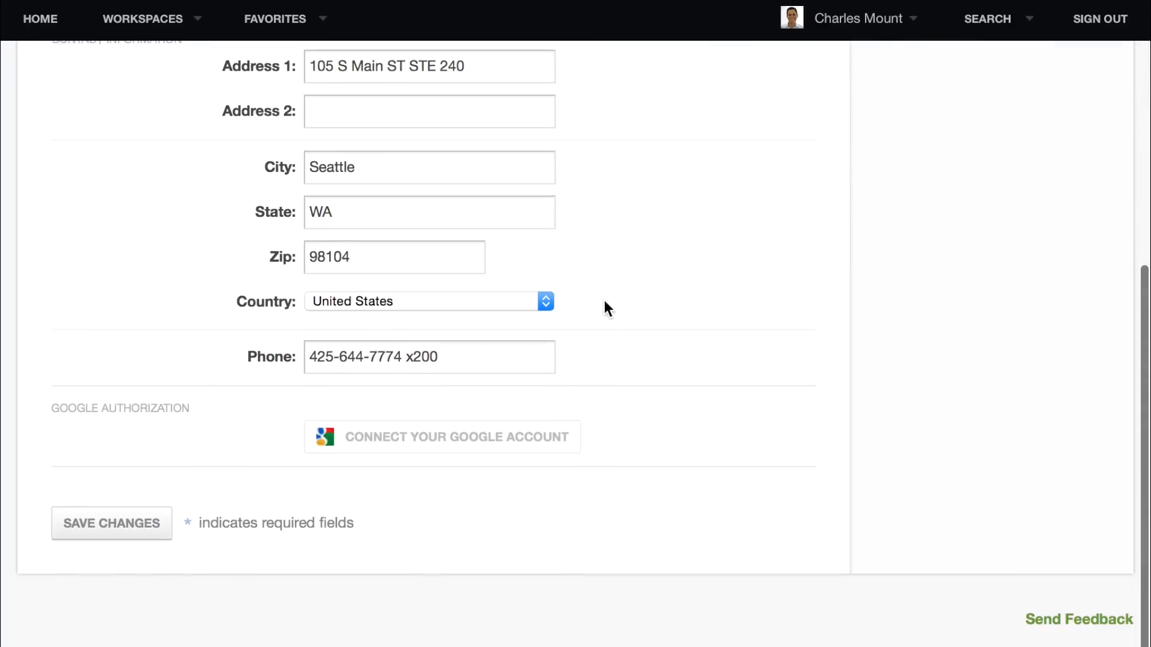
{"action": "left_click", "coordinate": [443, 436]}
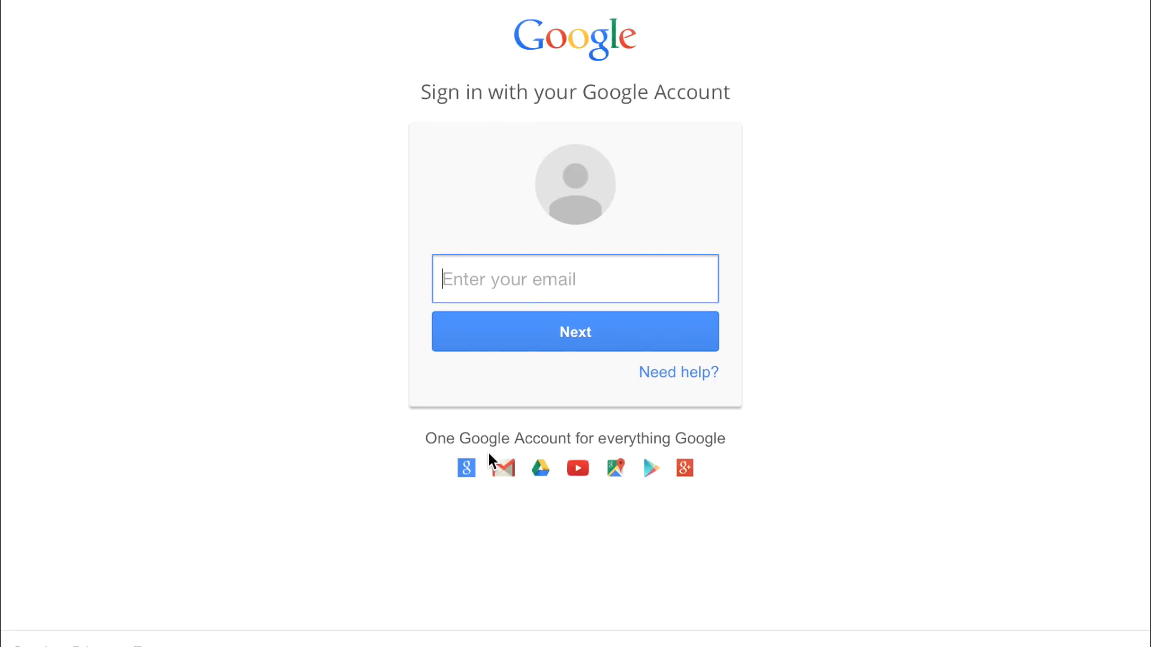
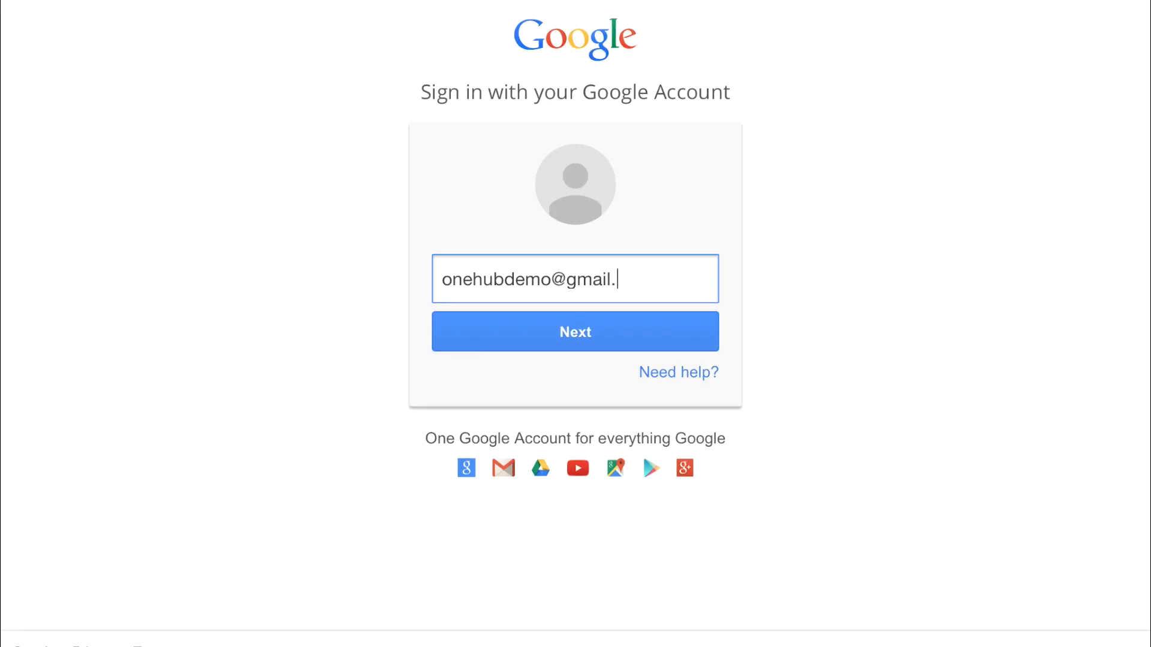
{"action": "left_click", "coordinate": [574, 332]}
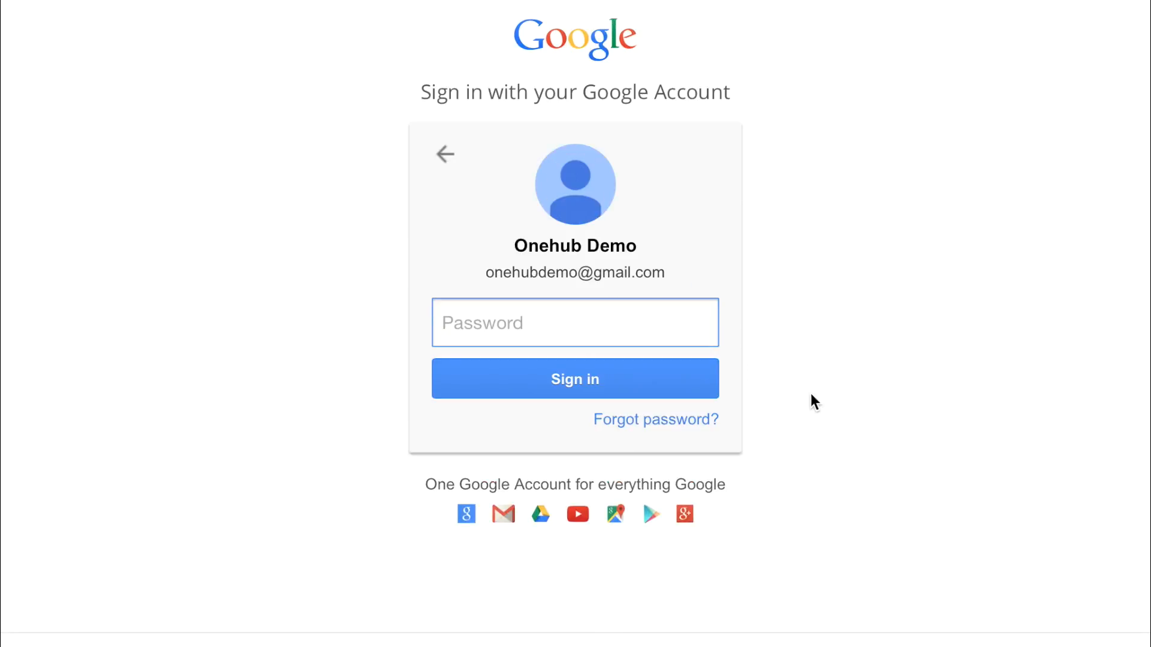
{"action": "left_click", "coordinate": [574, 379]}
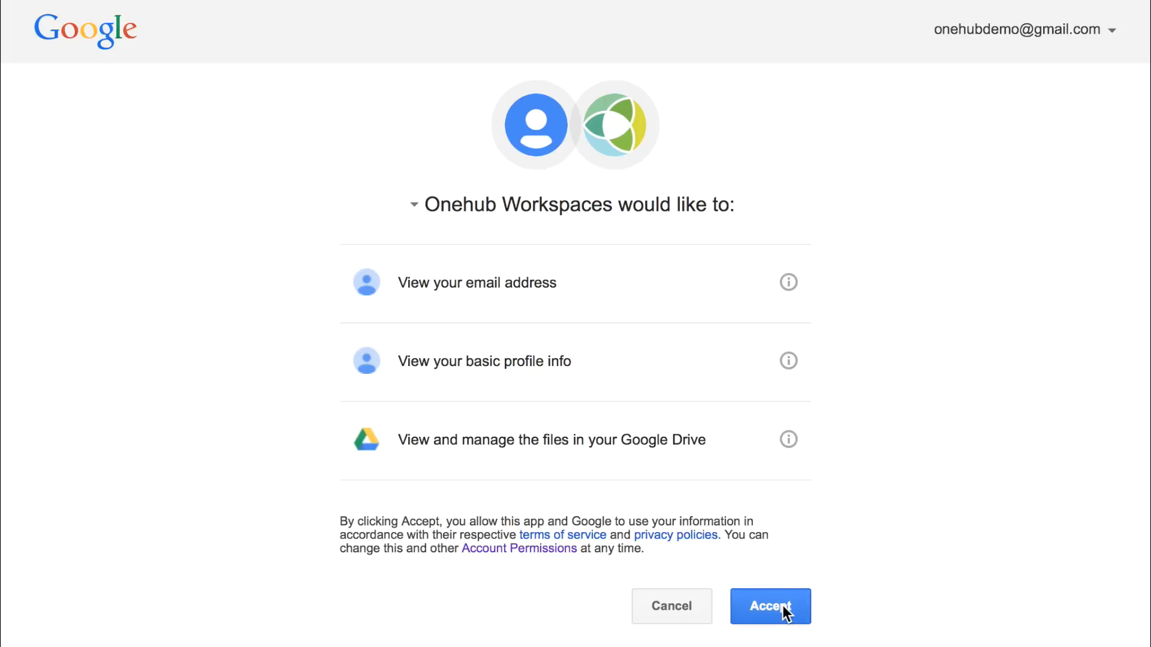
{"action": "left_click", "coordinate": [769, 607]}
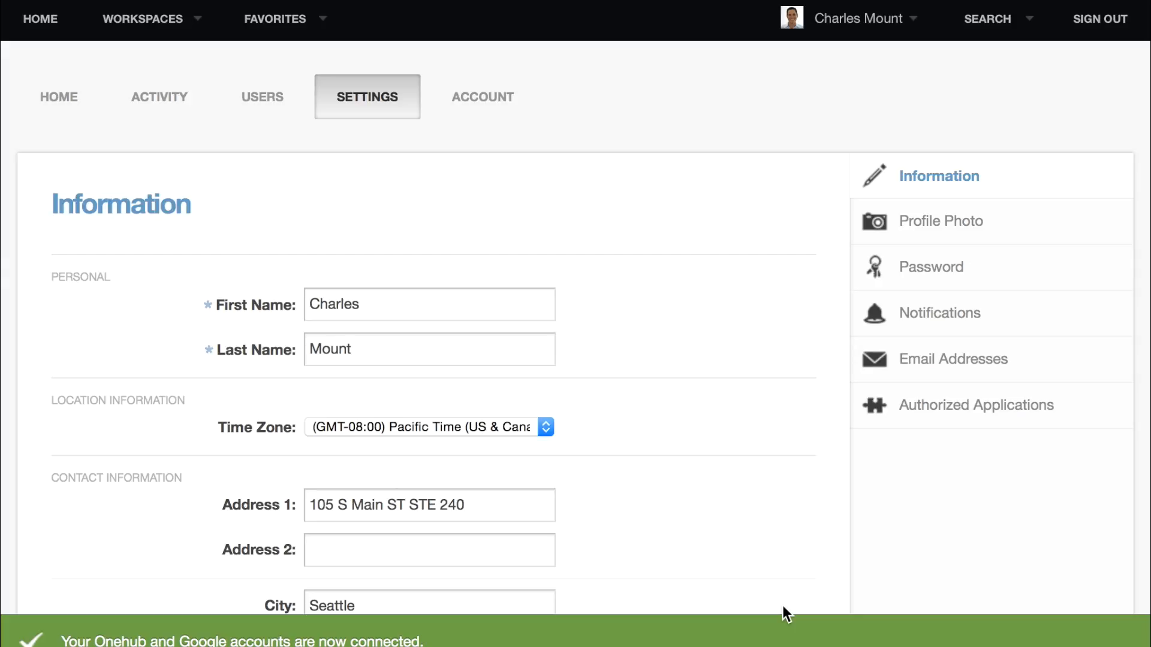
Preview Draft of email.docx in the workspace files and reopen it for editing.
{"action": "scroll", "scroll_direction": "down", "scroll_amount": 3}
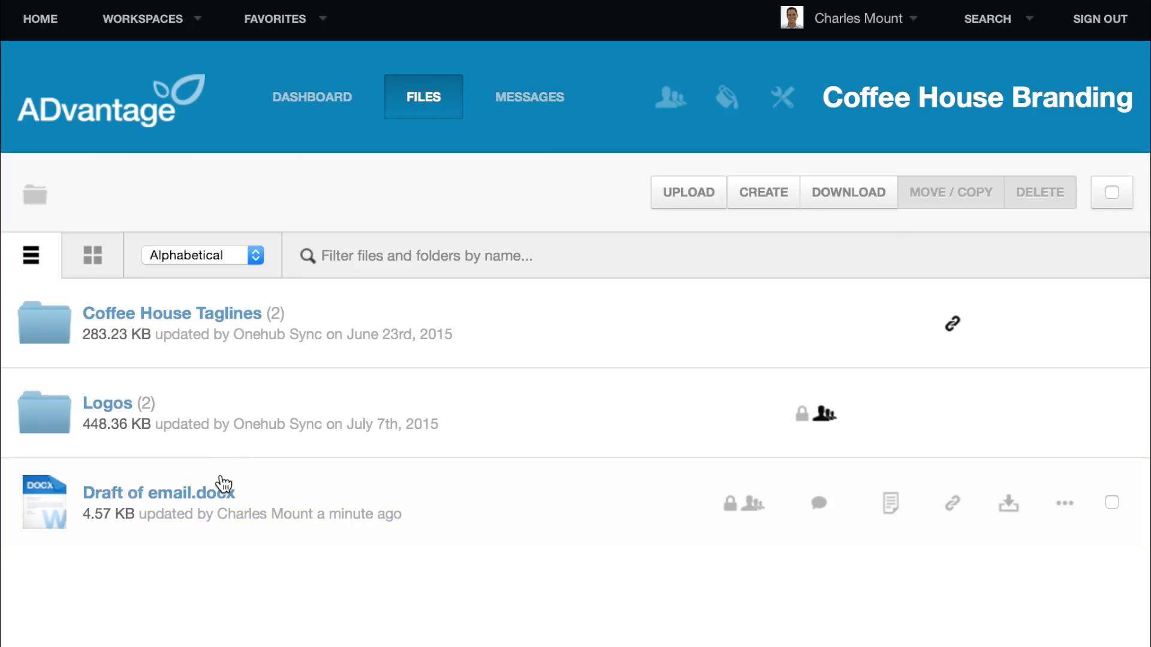
{"action": "left_click", "coordinate": [159, 493]}
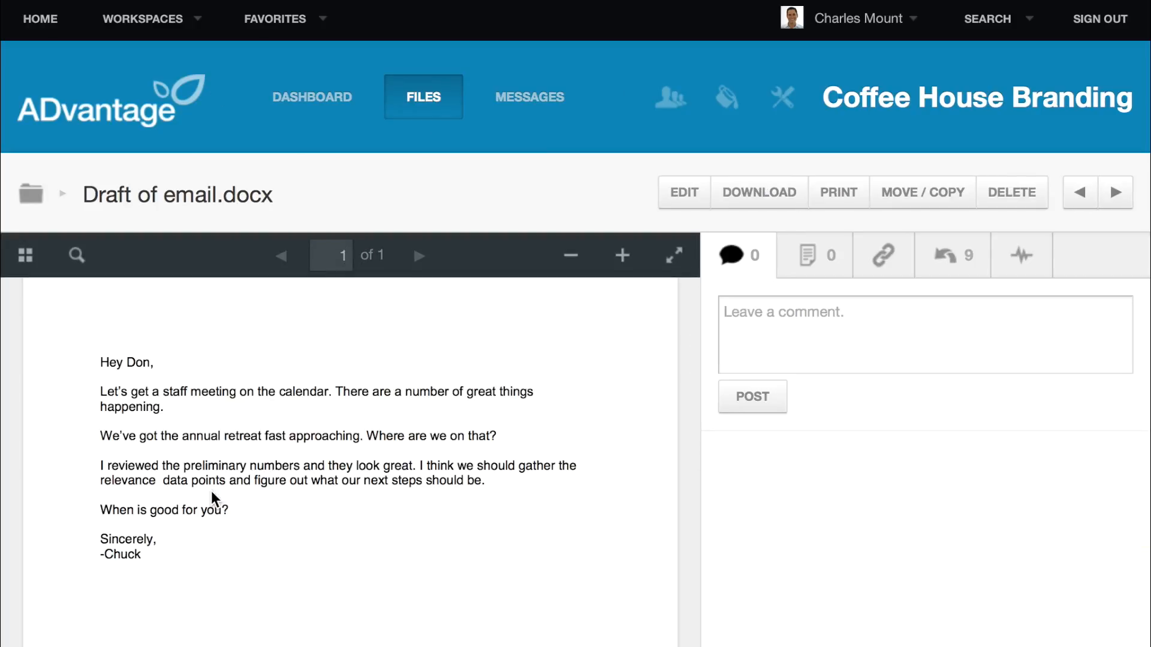
{"action": "left_click", "coordinate": [682, 192]}
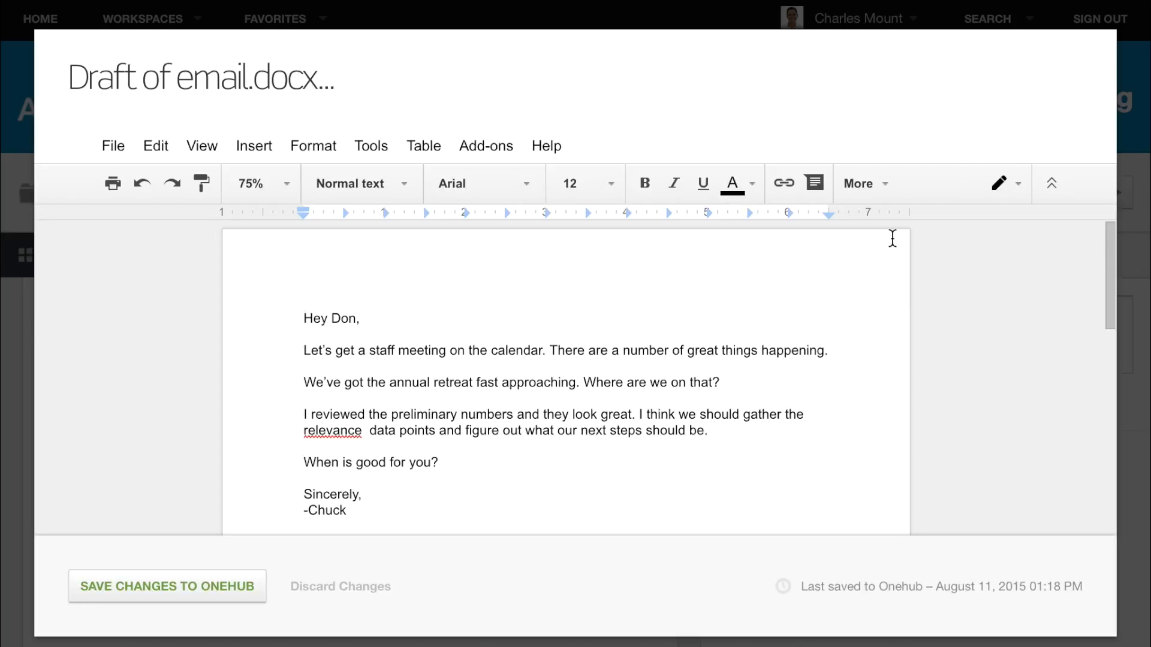
Switch the Docs editor to Suggesting mode and begin editing the word 'relevance'.
{"action": "left_click", "coordinate": [1018, 182]}
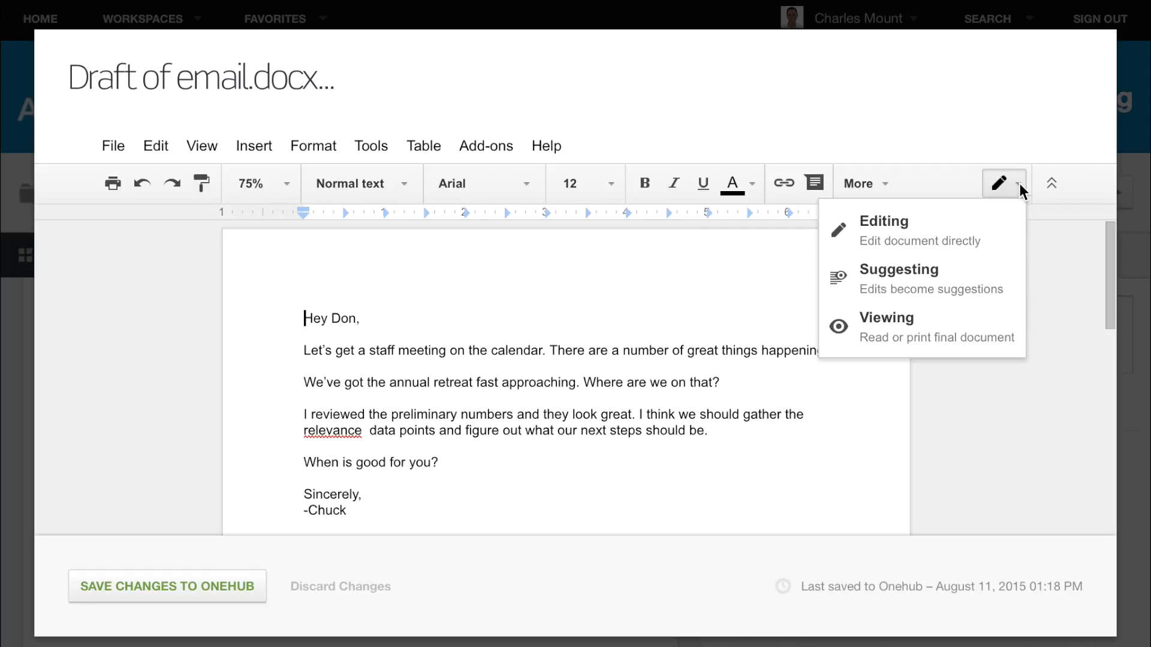
{"action": "mouse_move", "coordinate": [1018, 204]}
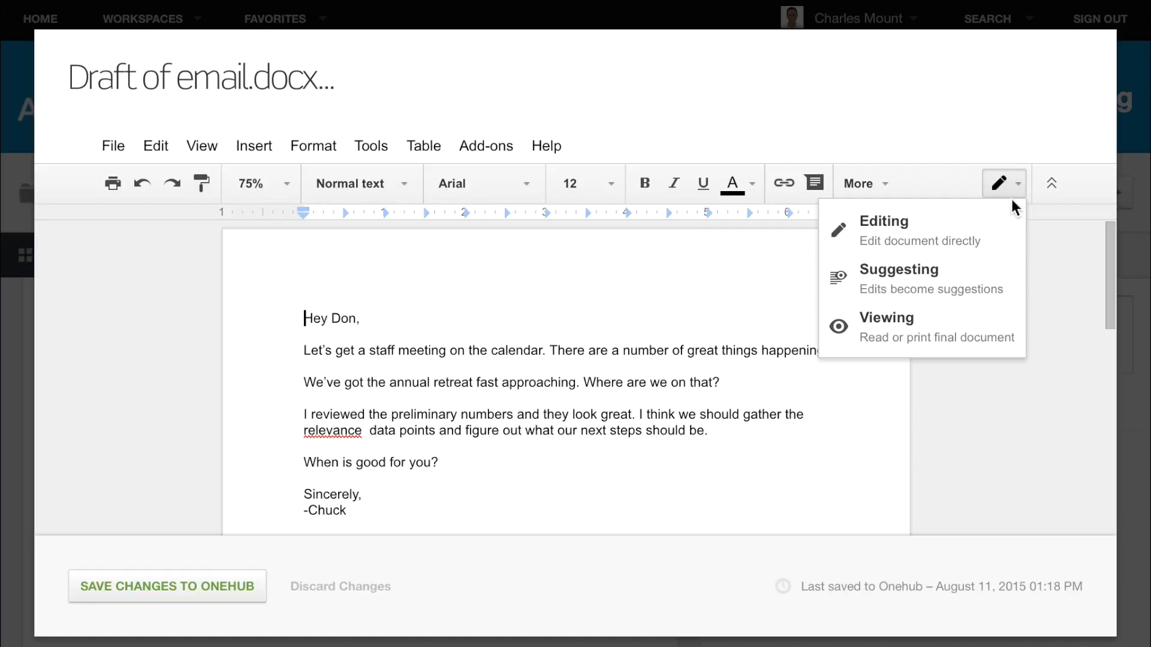
{"action": "left_click", "coordinate": [896, 269]}
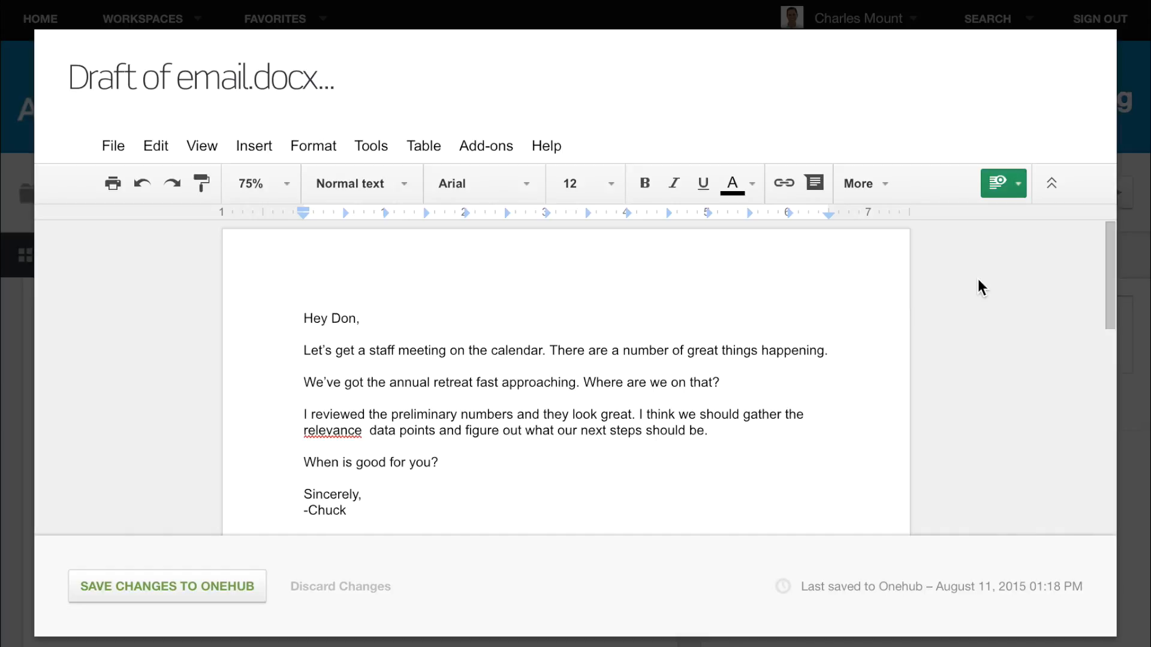
{"action": "left_click", "coordinate": [304, 317]}
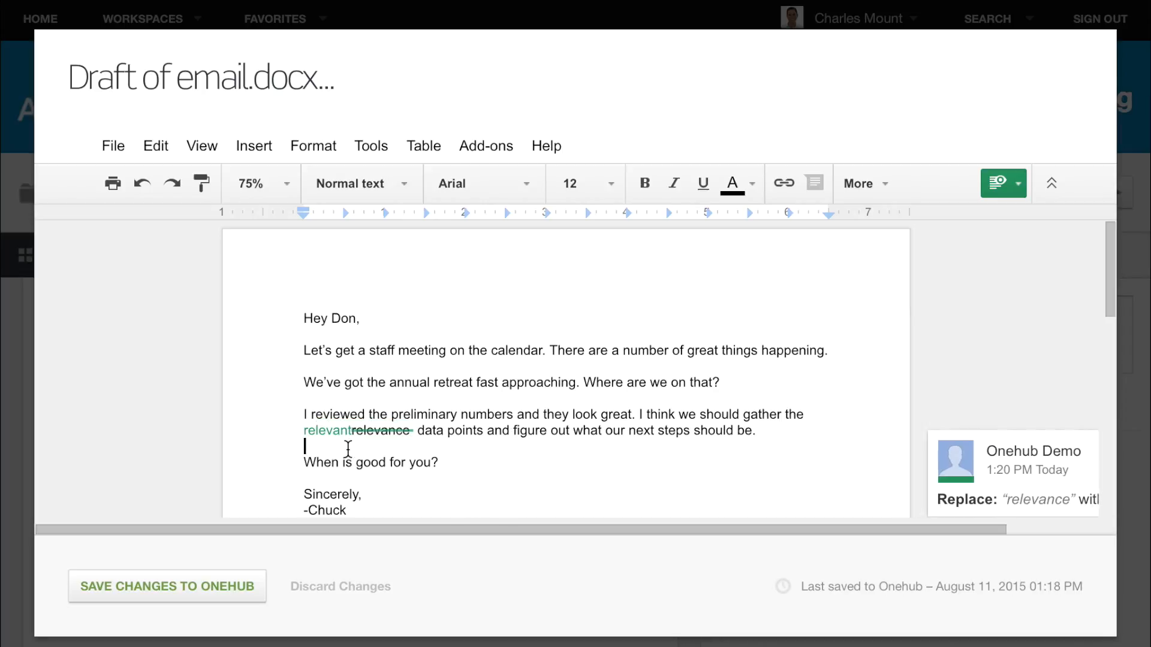
Suggest the sentence 'The sales team should also have a presentation.' and save changes to Onehub.
{"action": "type", "text": "The sales"}
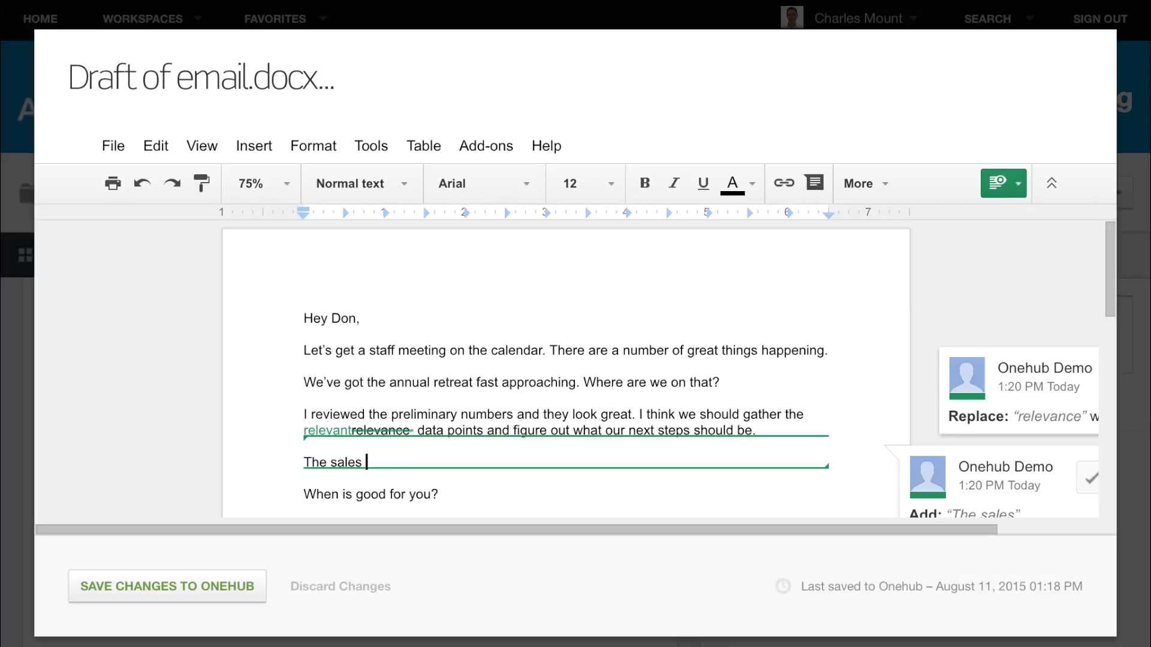
{"action": "type", "text": "team should also have a prese"}
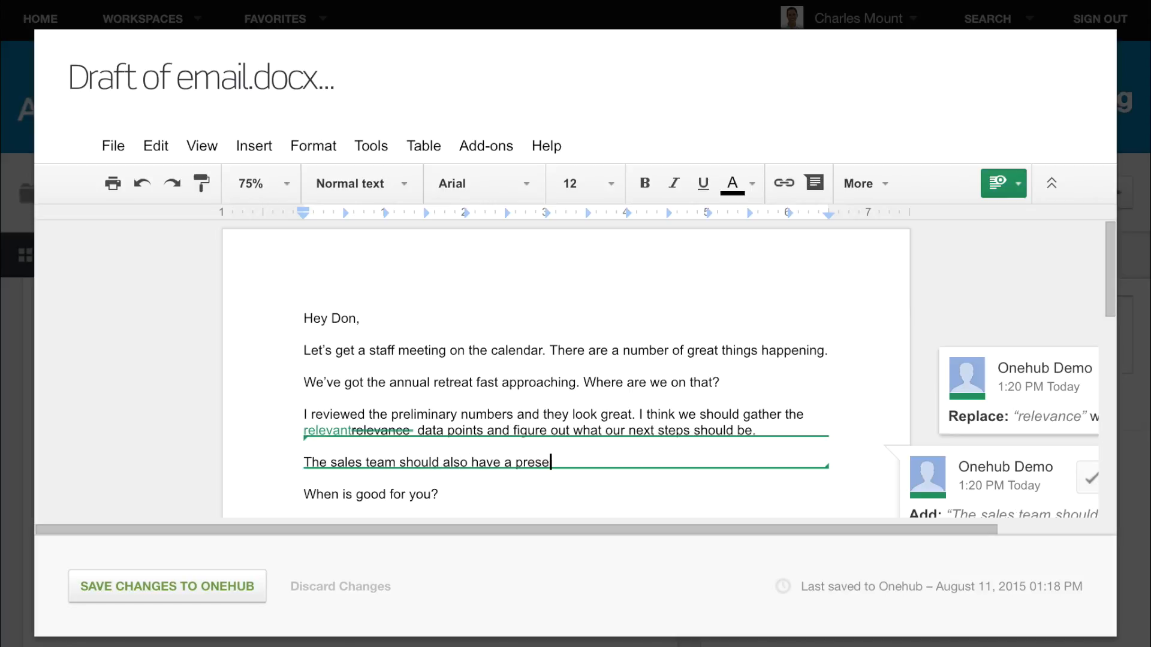
{"action": "type", "text": "ntation."}
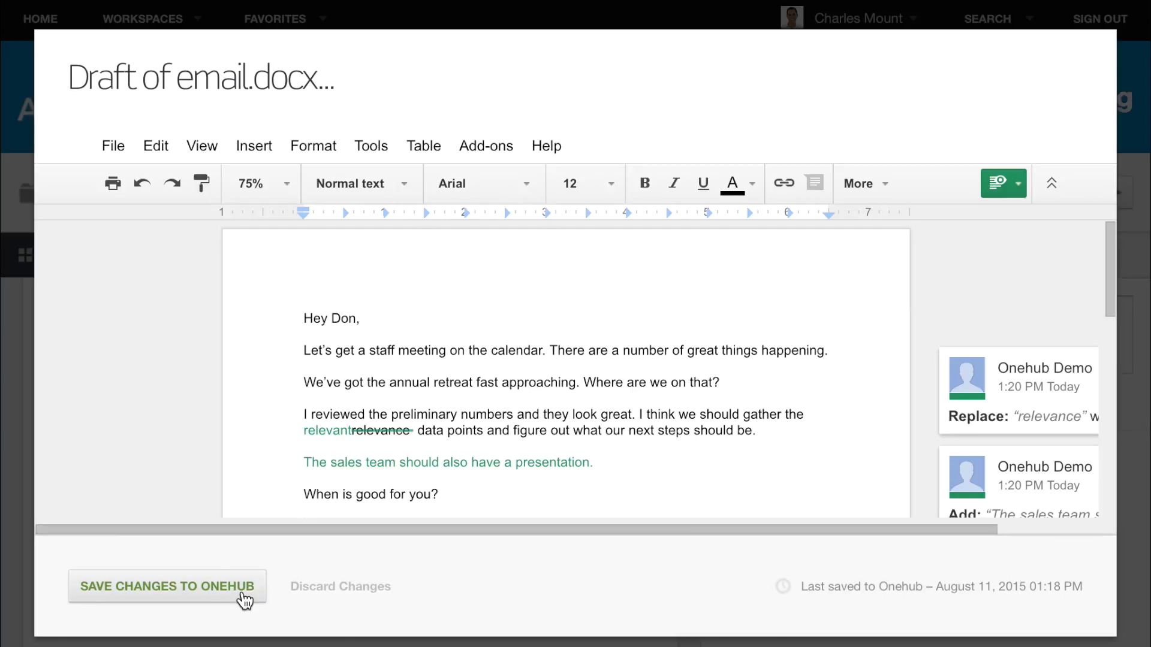
{"action": "left_click", "coordinate": [167, 587]}
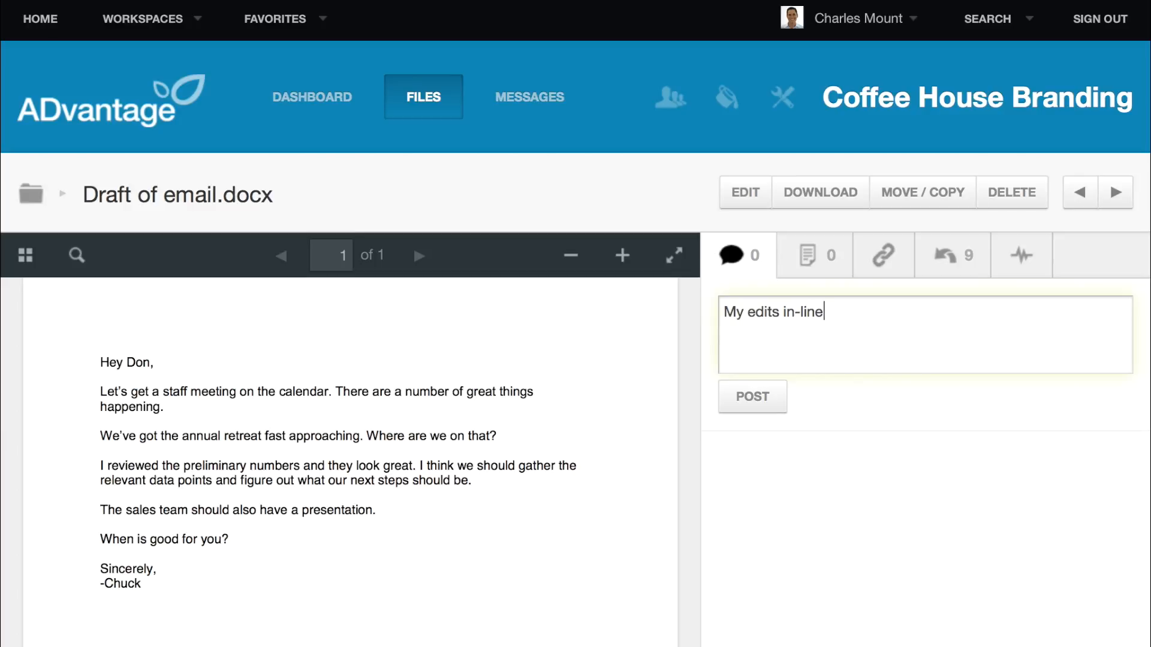
Post the comment 'My edits in-line' and reopen the draft for editing.
{"action": "left_click", "coordinate": [752, 397]}
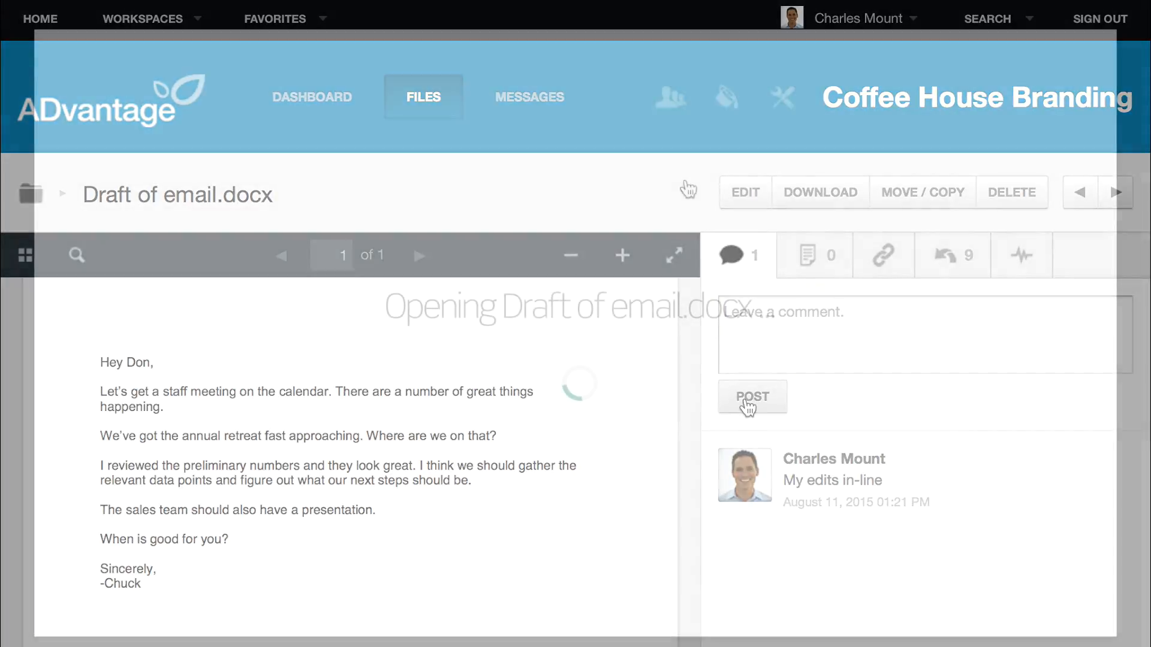
{"action": "left_click", "coordinate": [744, 192]}
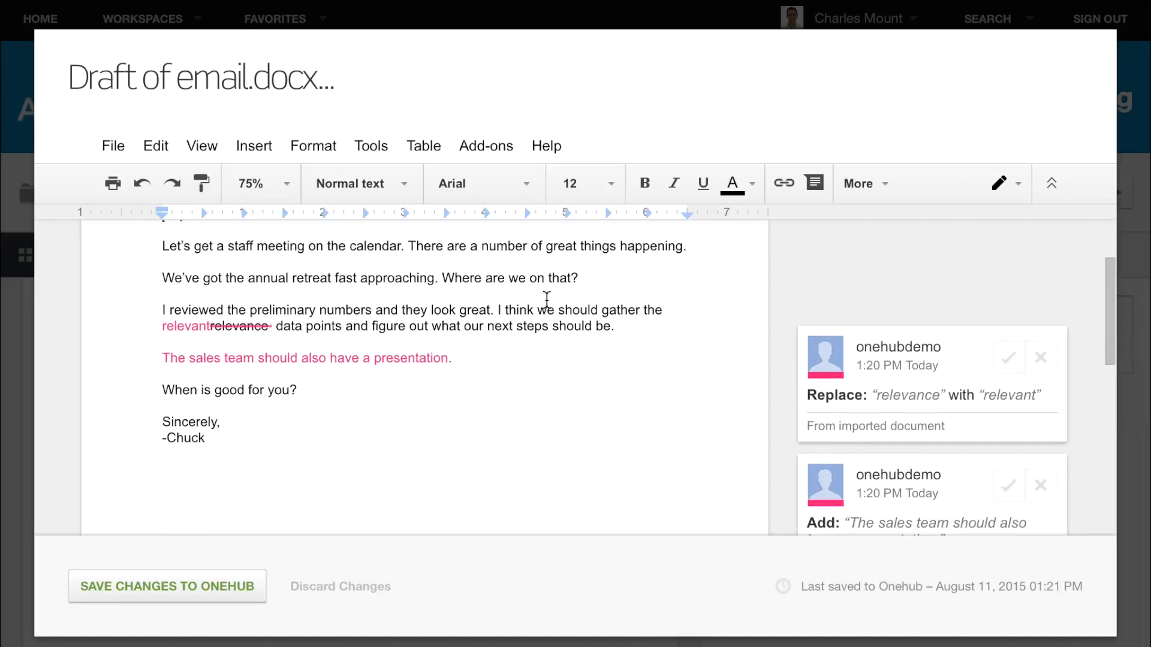
Accept the 'relevant' replacement and reject the added sales team sentence.
{"action": "left_click", "coordinate": [1006, 357]}
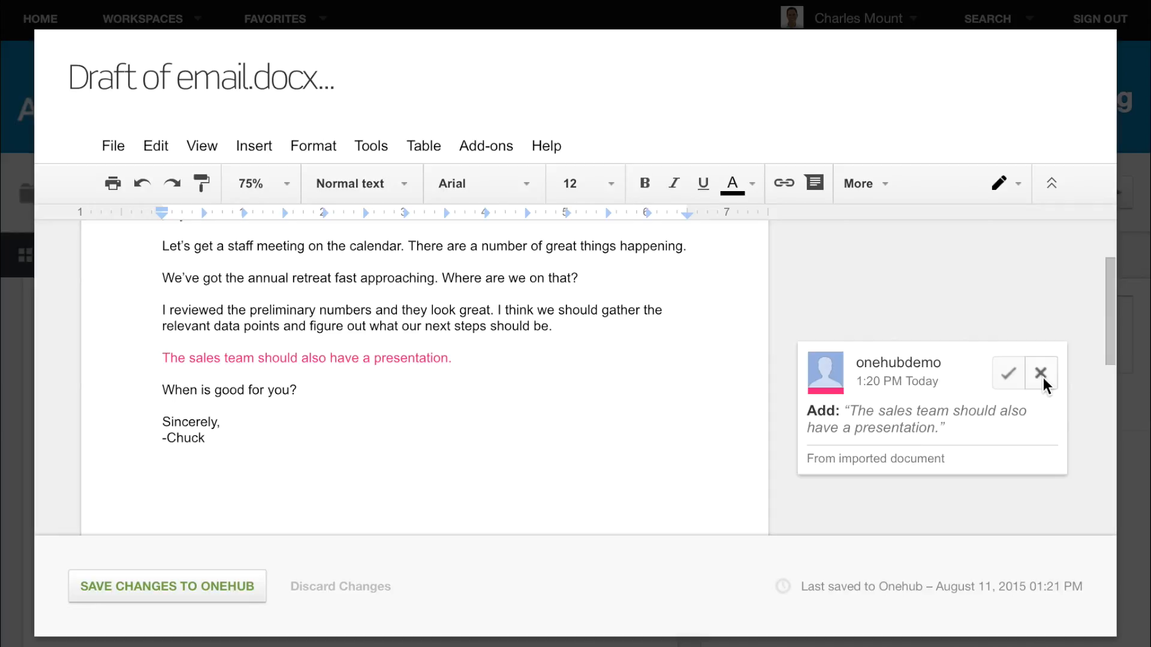
{"action": "left_click", "coordinate": [1041, 373]}
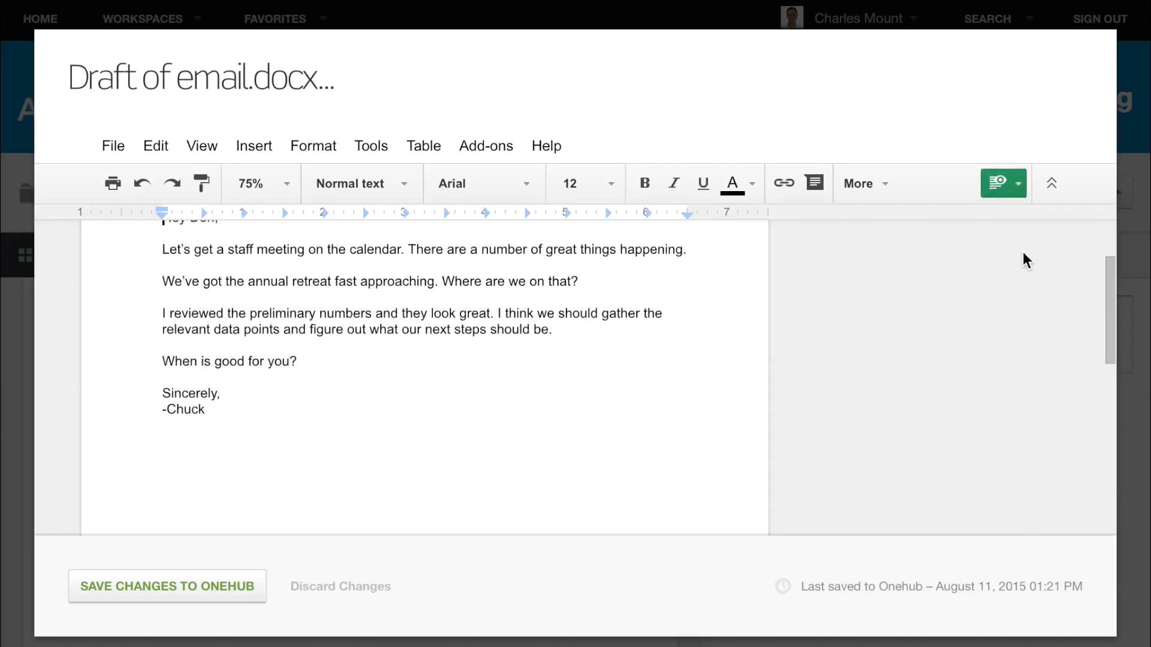
{"action": "left_click", "coordinate": [996, 182]}
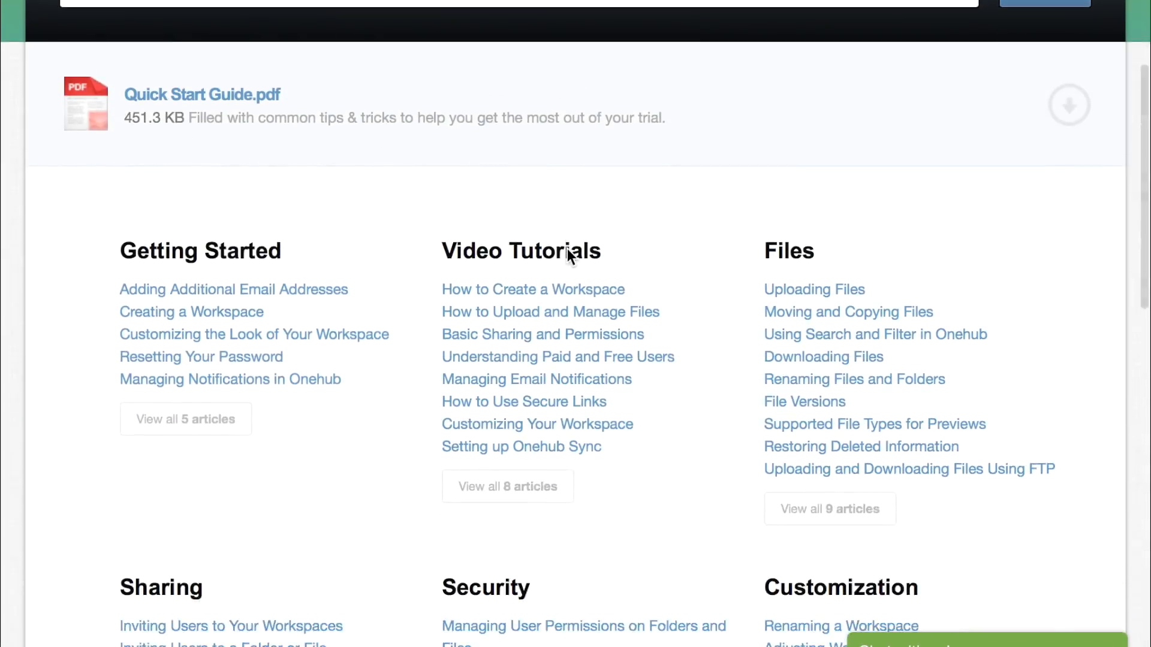
Scroll the help centre listing down to the Sync, Google Drive and iPhone sections.
{"action": "scroll", "scroll_direction": "down", "scroll_amount": 3}
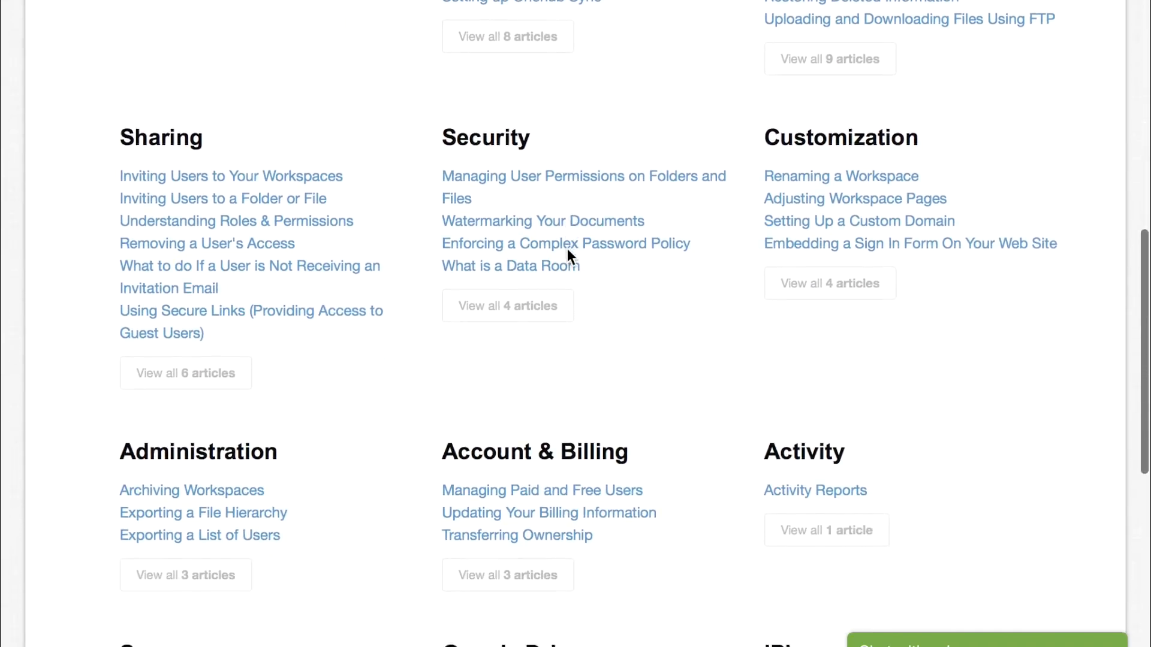
{"action": "scroll", "scroll_direction": "down", "scroll_amount": 3}
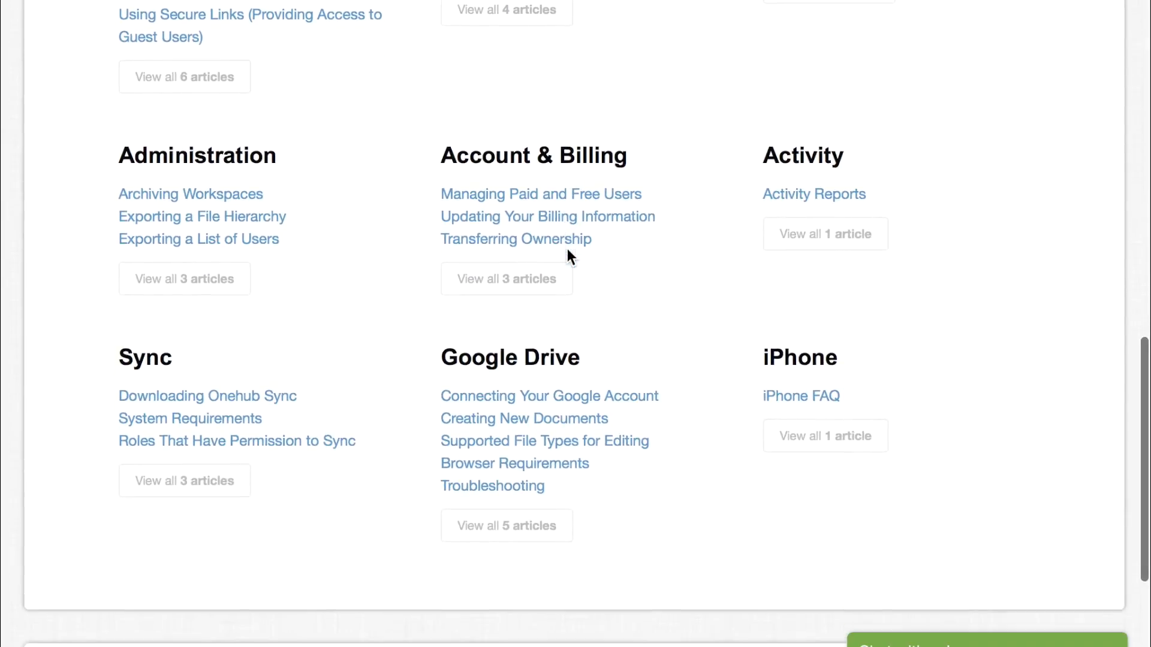